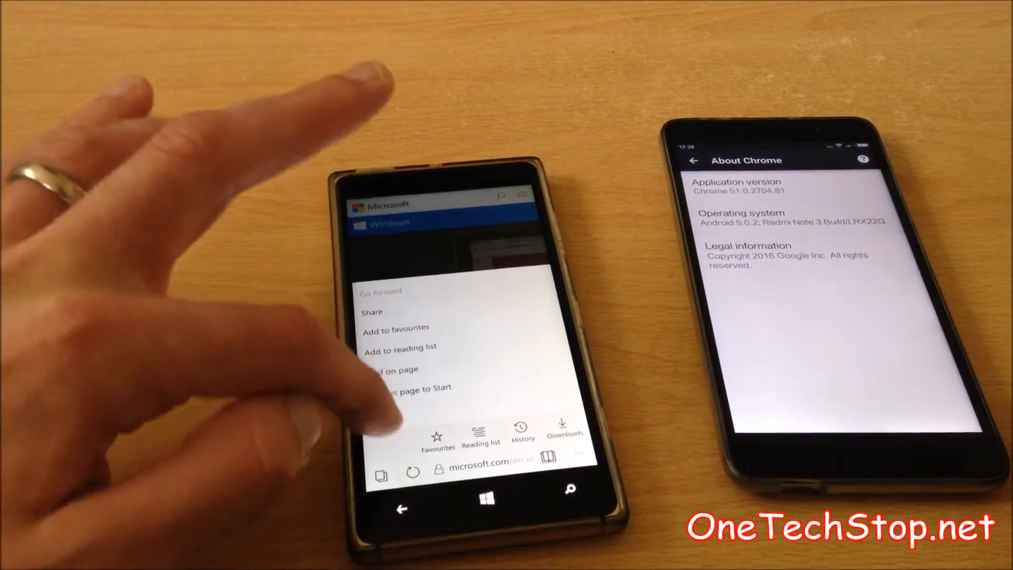
Show the Lumia's About page with device name, model, software version and OS build
{"action": "left_click", "coordinate": [405, 386]}
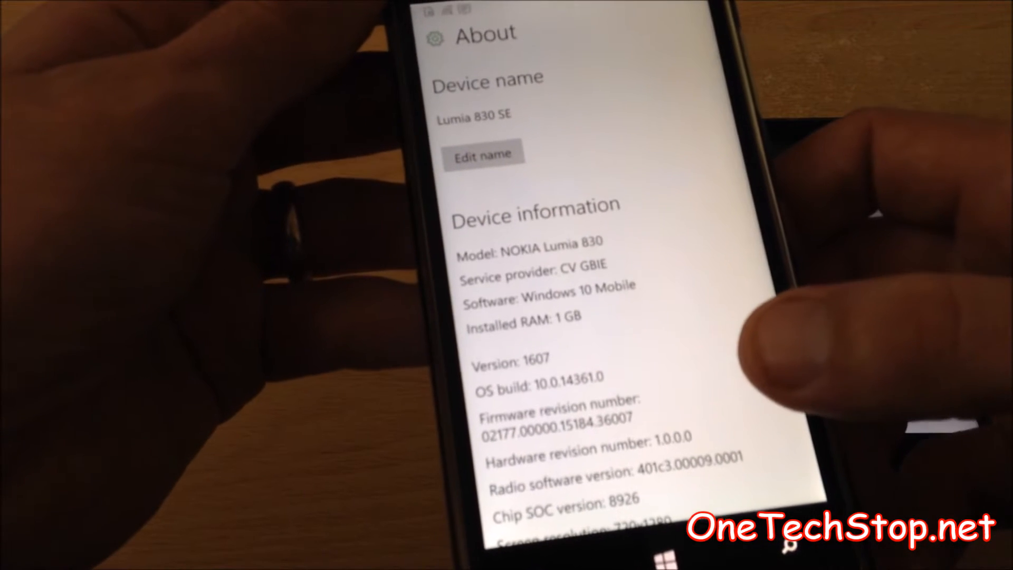
{"action": "scroll", "scroll_direction": "down", "scroll_amount": 3}
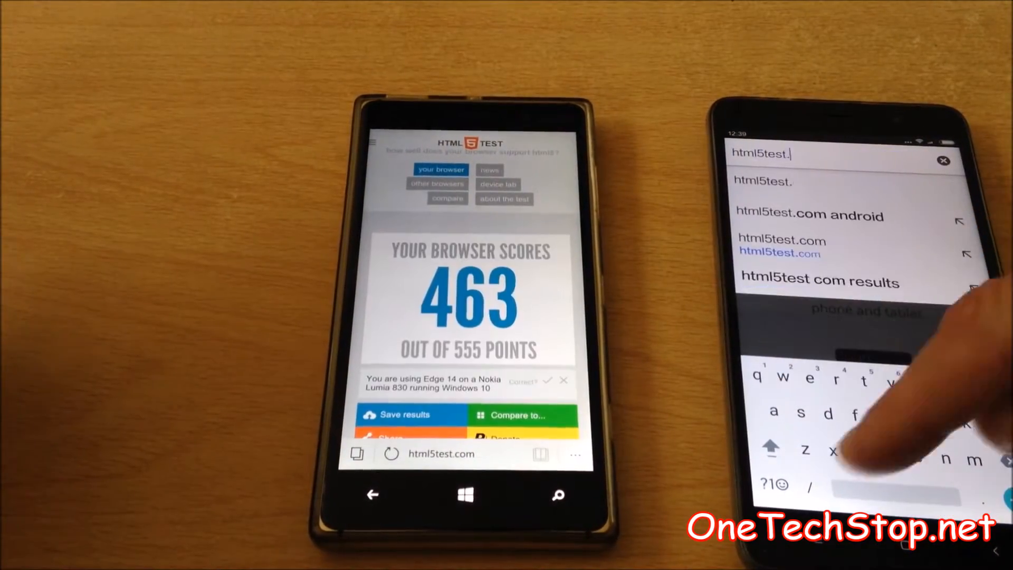
Load html5test.com in Chrome and scroll to its 518 of 555 score
{"action": "left_click", "coordinate": [782, 241]}
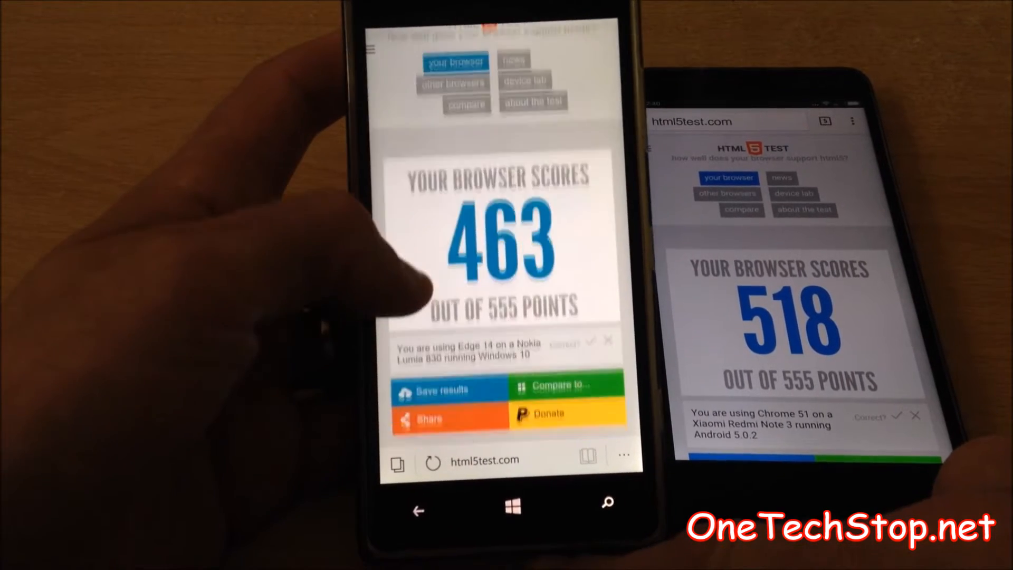
{"action": "scroll", "scroll_direction": "down", "scroll_amount": 3}
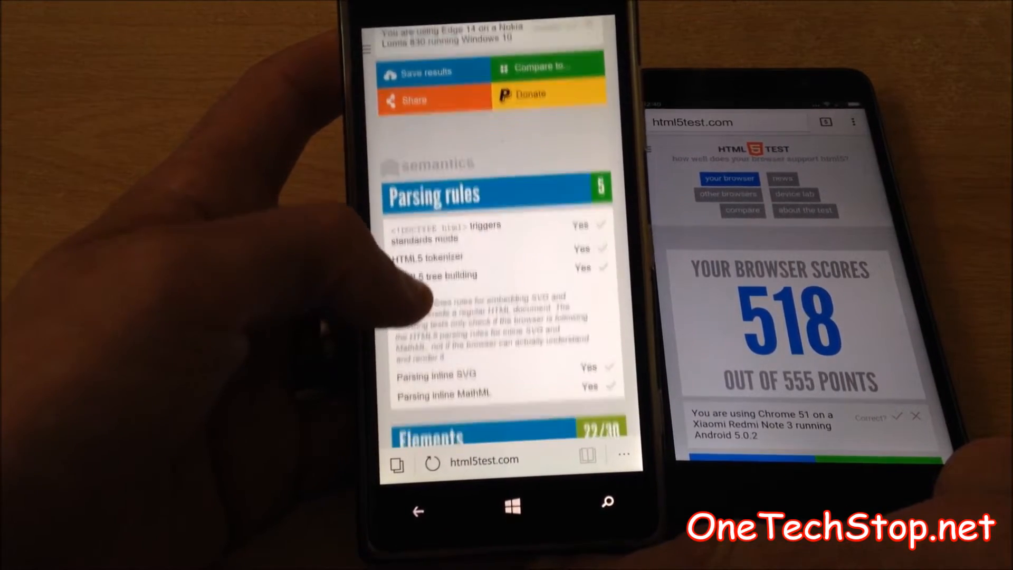
{"action": "scroll", "scroll_direction": "down", "scroll_amount": 3}
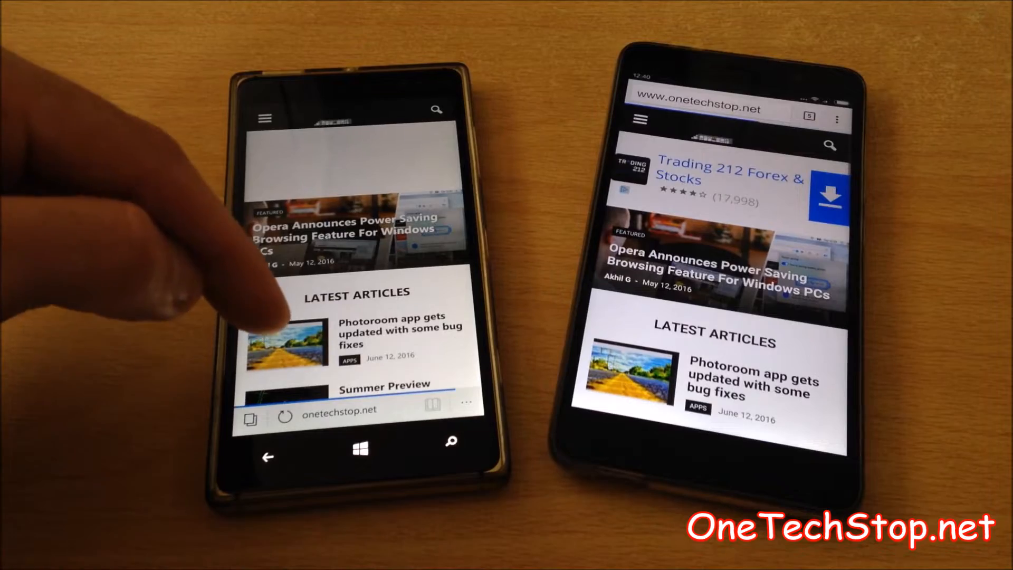
Scroll through the onetechstop.net homepage to compare its rendering
{"action": "scroll", "scroll_direction": "down", "scroll_amount": 3}
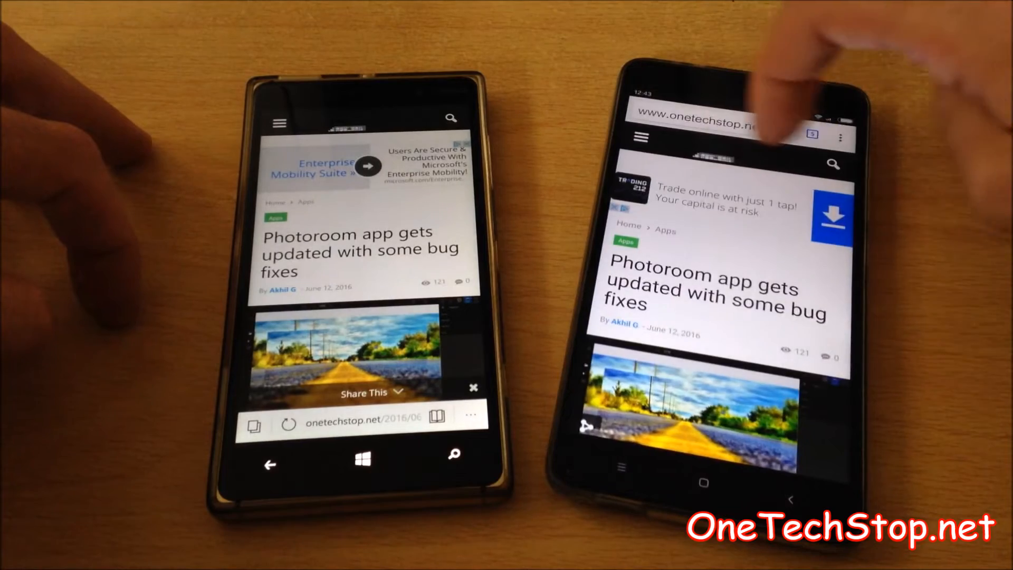
Open the 'Photoroom app gets updated with some bug fixes' article from Latest Articles
{"action": "left_click", "coordinate": [841, 136]}
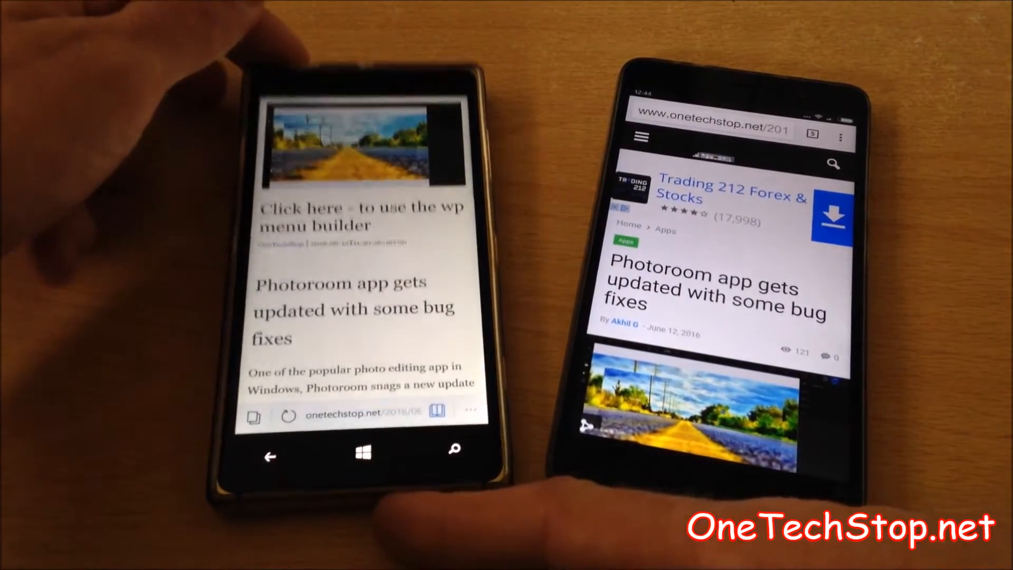
Scroll through the Photoroom article in Edge's reading view
{"action": "scroll", "scroll_direction": "down", "scroll_amount": 3}
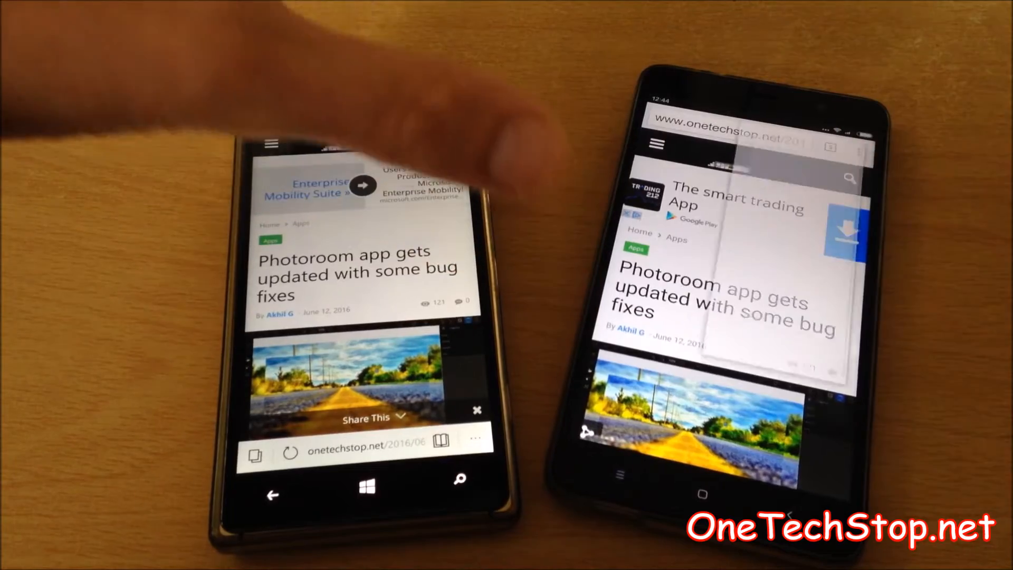
Add the Photoroom article to Chrome's home screen and pin it to Start in Edge
{"action": "left_click", "coordinate": [862, 143]}
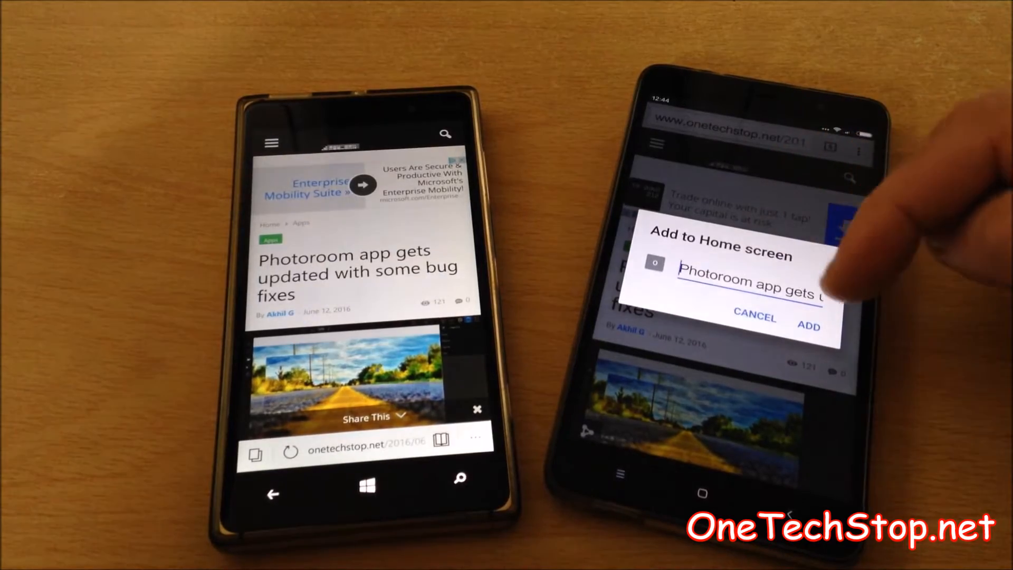
{"action": "left_click", "coordinate": [809, 326]}
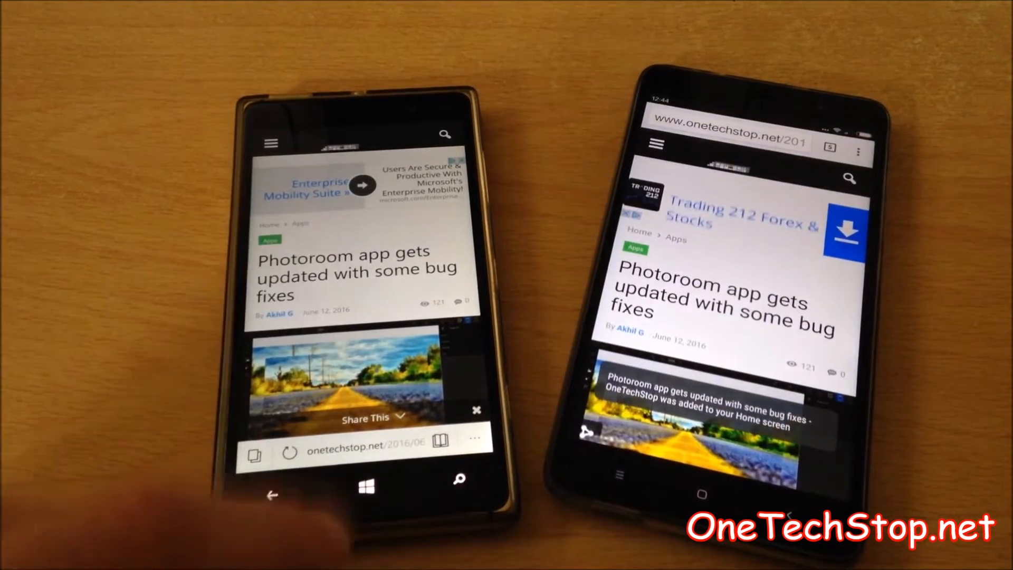
{"action": "left_click", "coordinate": [473, 439]}
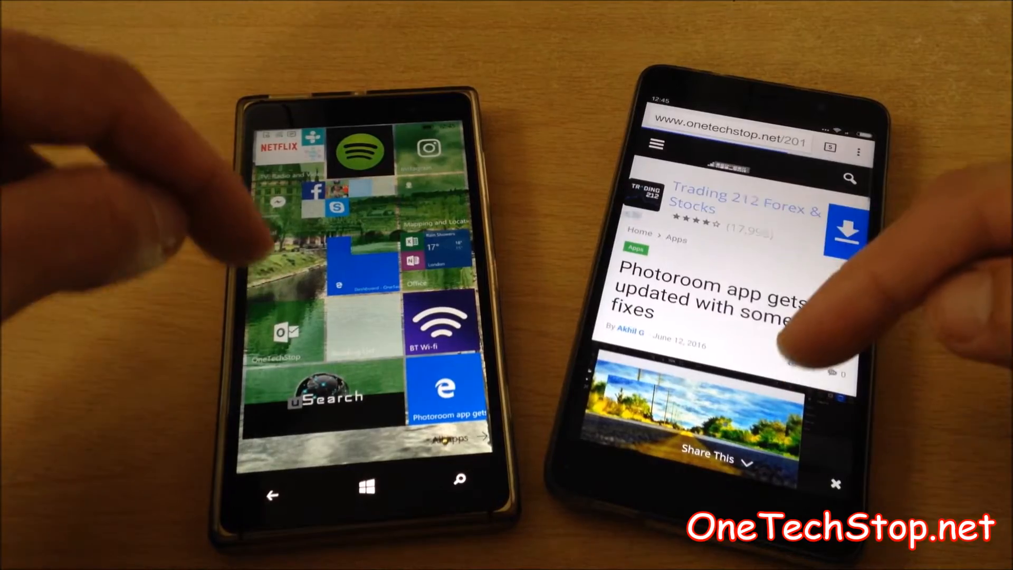
{"action": "scroll", "scroll_direction": "down", "scroll_amount": 3}
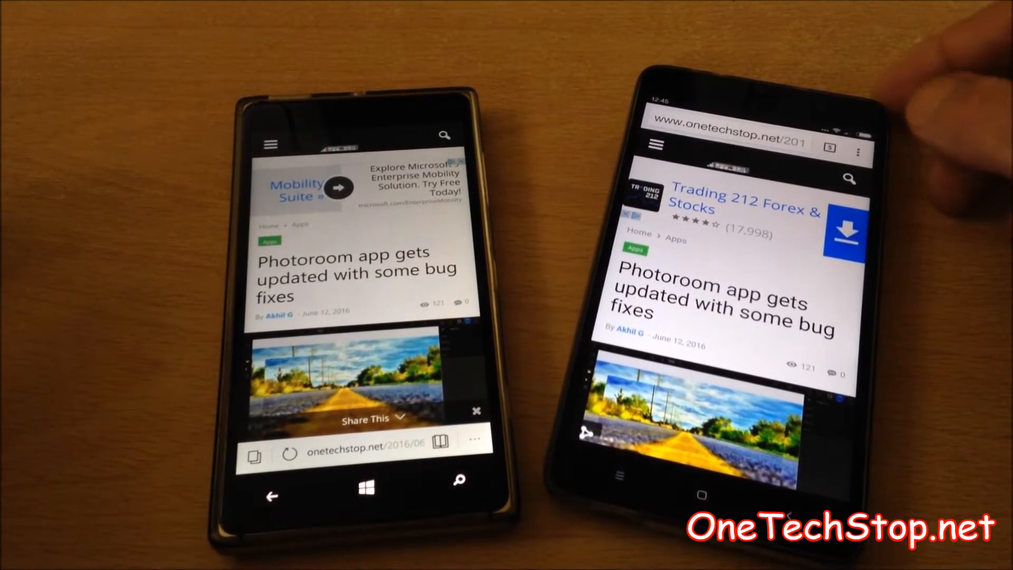
Go back from the Lumia's Start screen to the Photoroom article in Edge
{"action": "left_click", "coordinate": [859, 152]}
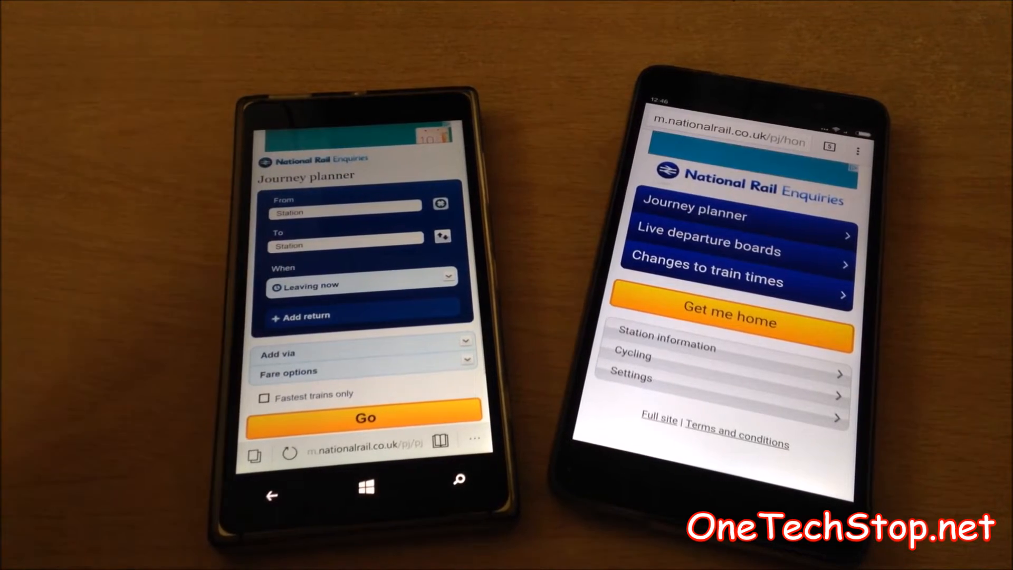
Request the desktop version of nationalrail.co.uk in both Edge and Chrome
{"action": "left_click", "coordinate": [858, 147]}
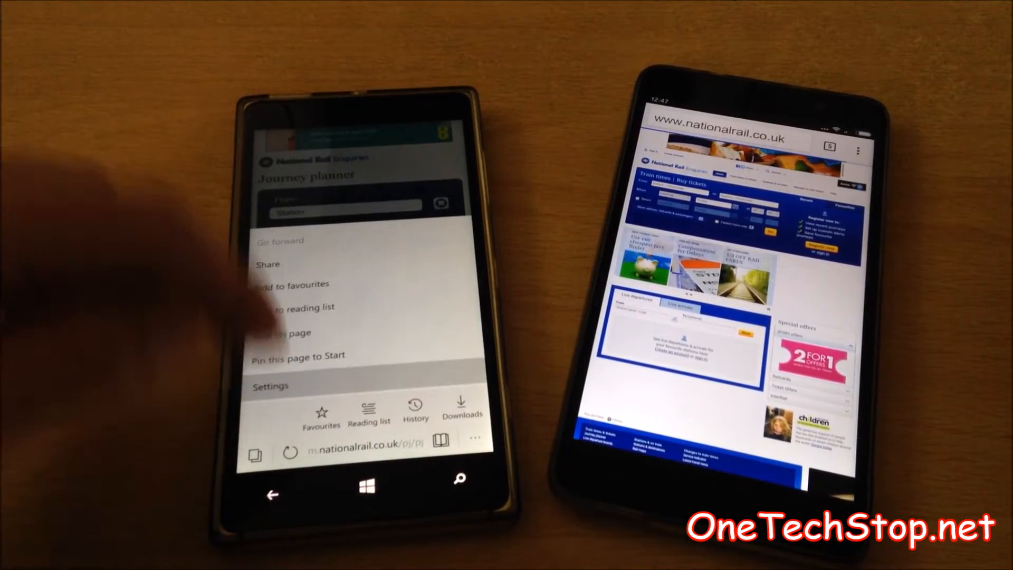
{"action": "left_click", "coordinate": [270, 385]}
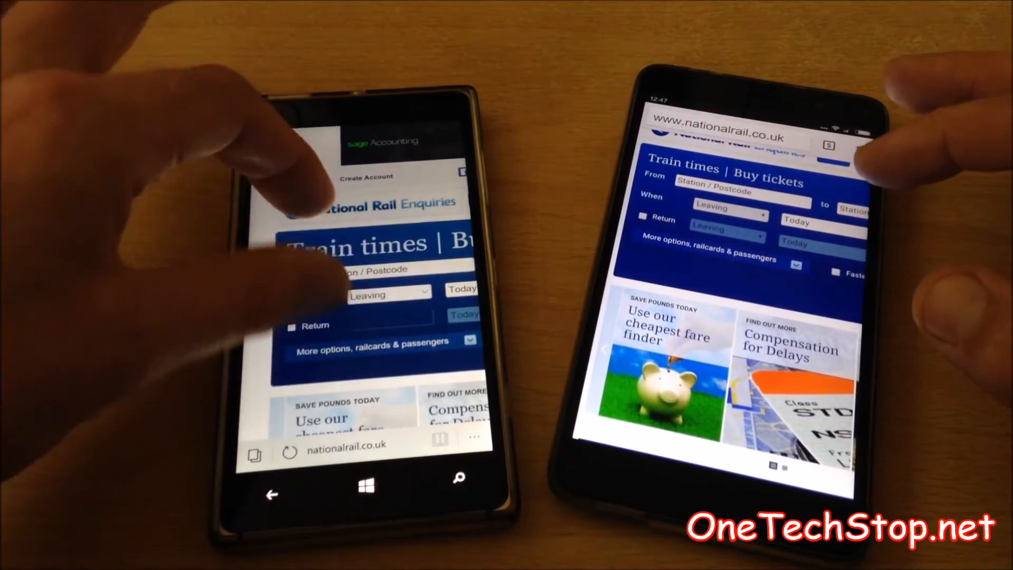
{"action": "left_click", "coordinate": [852, 128]}
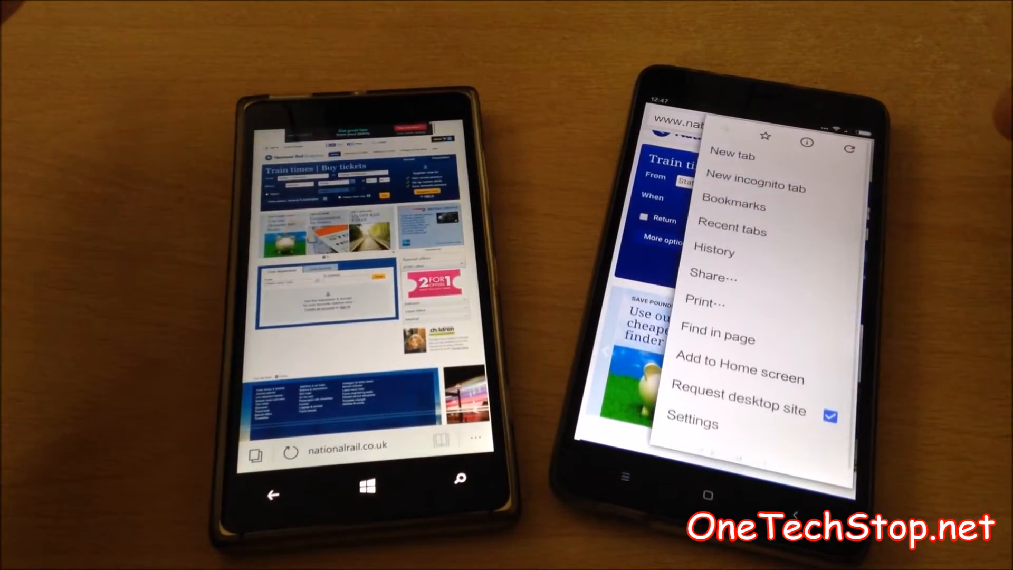
Uncheck Request desktop site in Chrome so the mobile National Rail site returns
{"action": "left_click", "coordinate": [736, 394]}
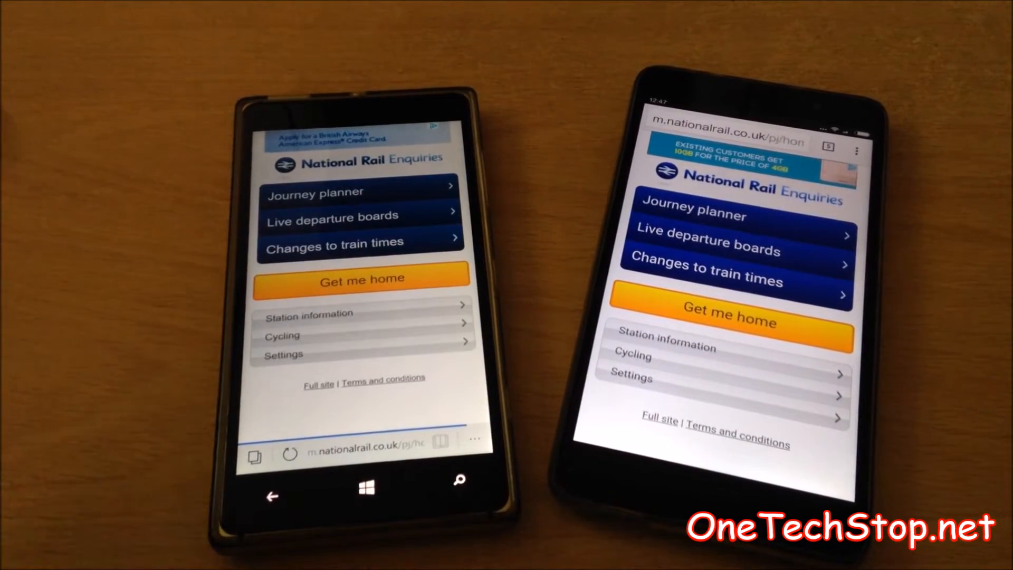
{"action": "left_click", "coordinate": [475, 439]}
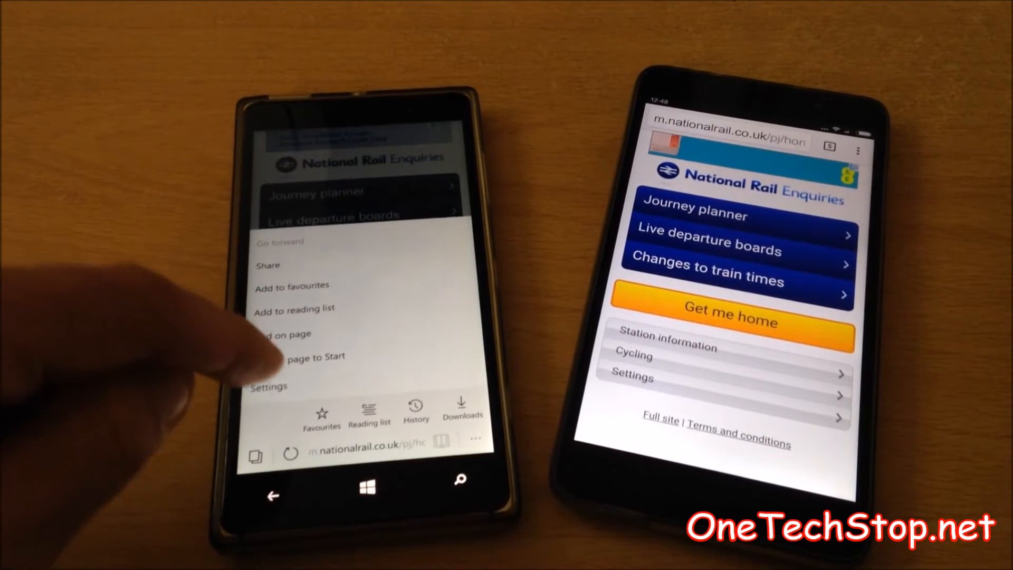
Open Edge's settings and keep the Website preference on Mobile version
{"action": "left_click", "coordinate": [267, 386]}
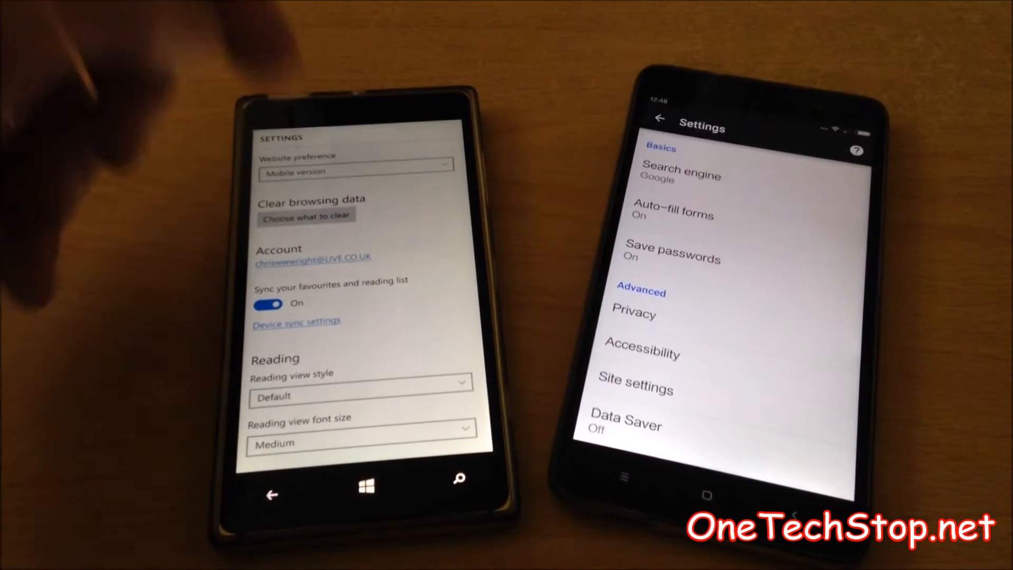
{"action": "left_click", "coordinate": [356, 166]}
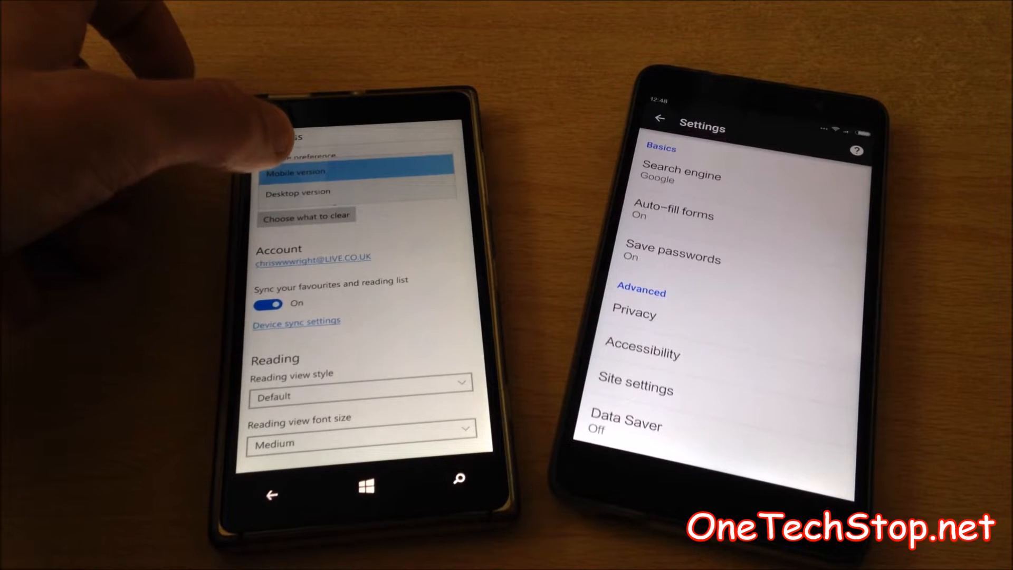
{"action": "left_click", "coordinate": [292, 171]}
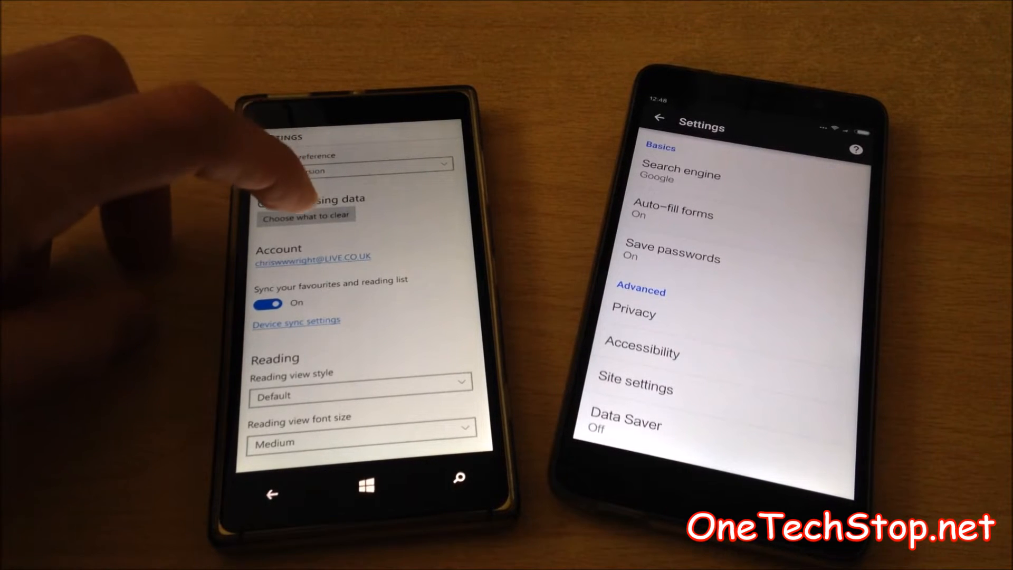
Scroll Edge's settings past reading options to the version 38.14361 details
{"action": "left_click", "coordinate": [305, 216]}
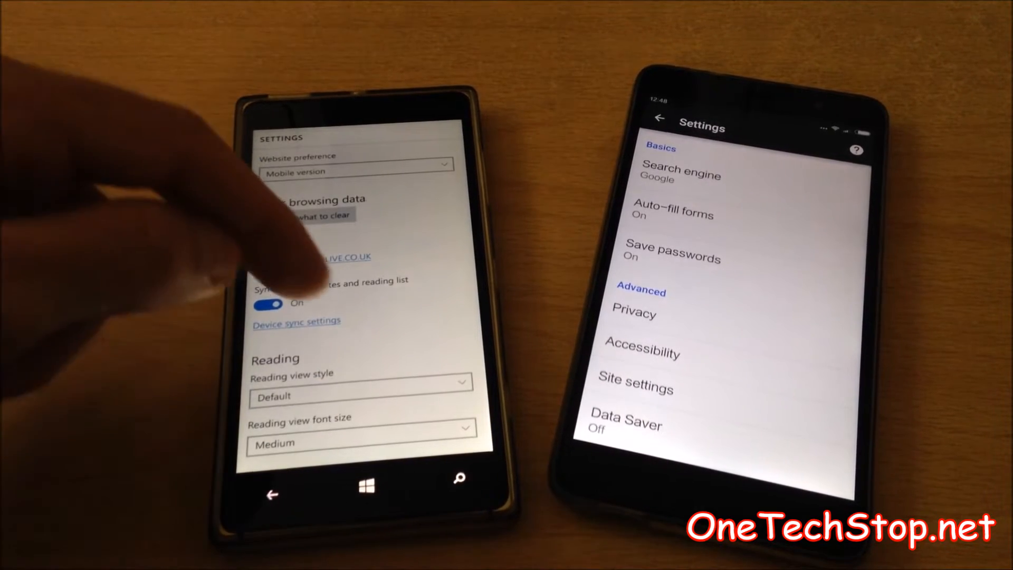
{"action": "scroll", "scroll_direction": "down", "scroll_amount": 3}
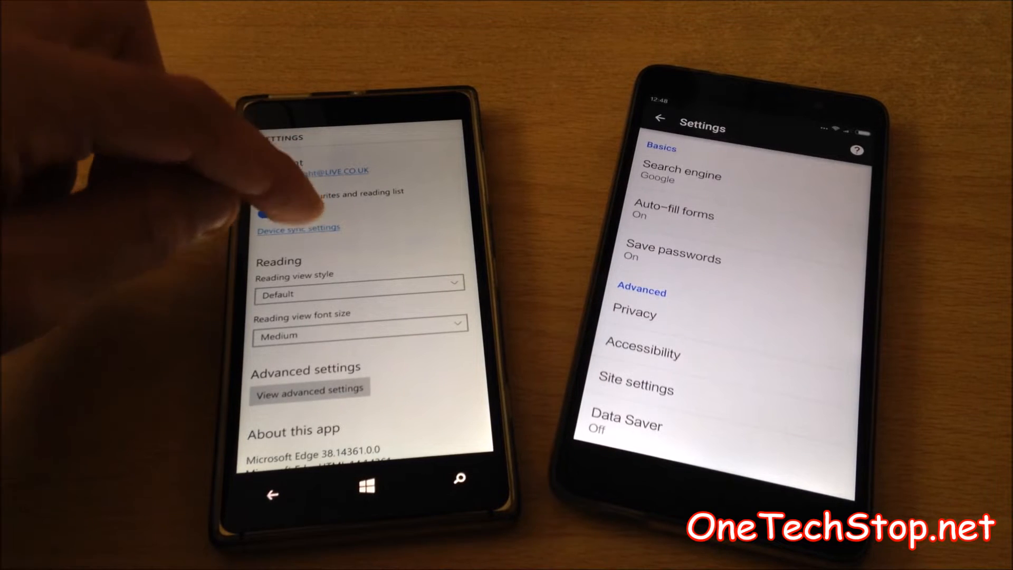
{"action": "left_click", "coordinate": [299, 228]}
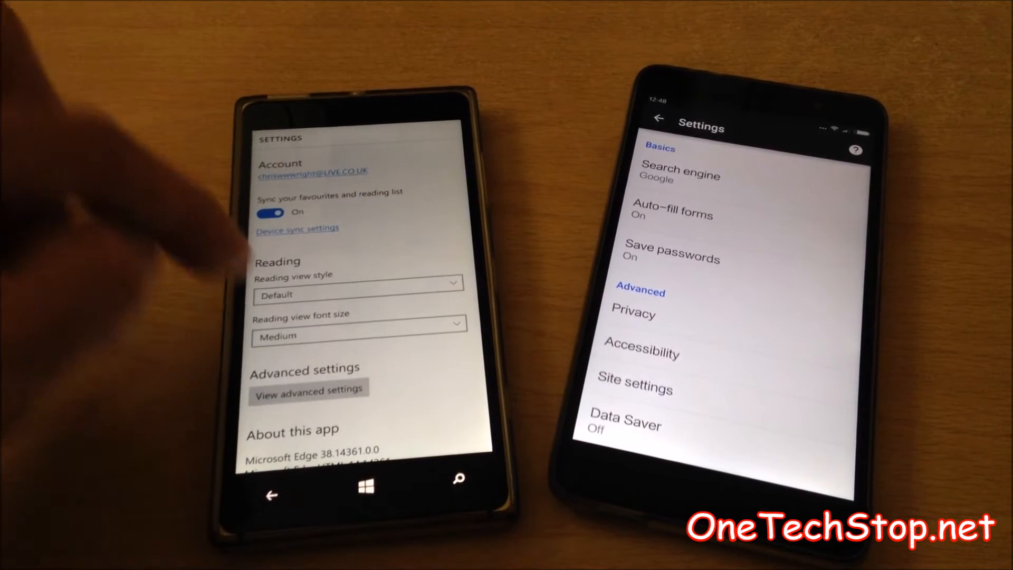
{"action": "left_click", "coordinate": [357, 282]}
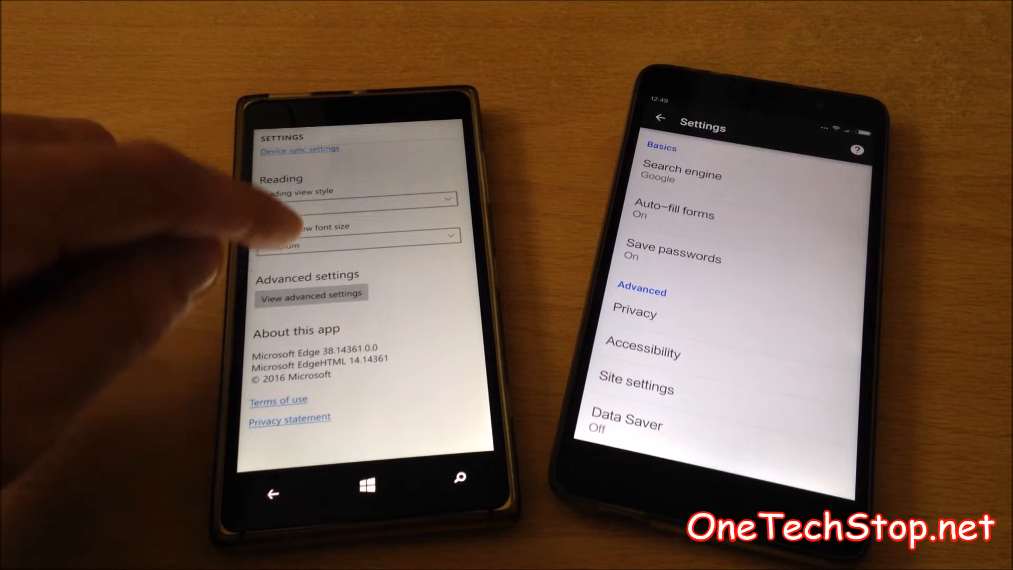
Open Edge's advanced settings, then set Chrome's search engine to Bing
{"action": "left_click", "coordinate": [311, 293]}
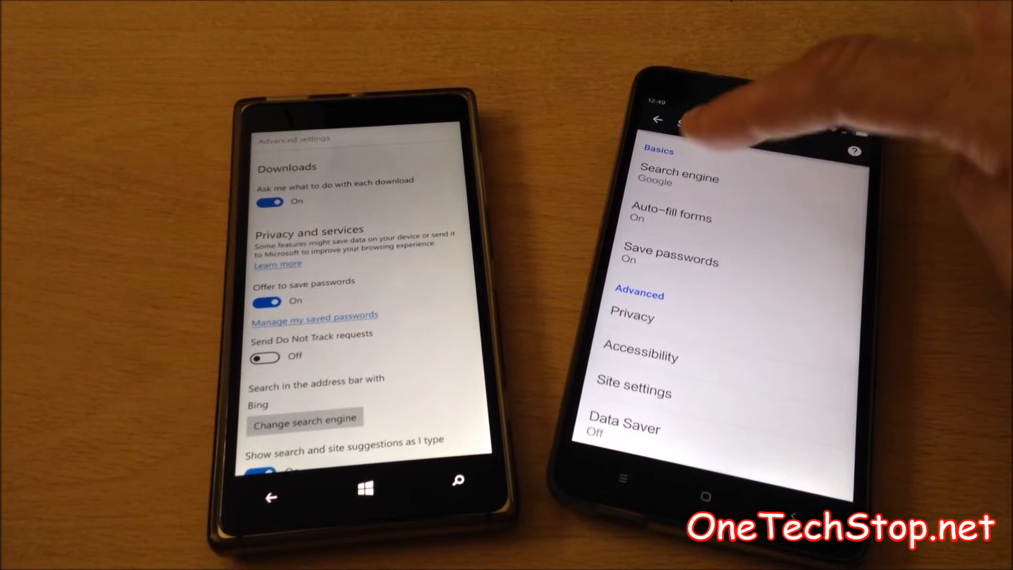
{"action": "left_click", "coordinate": [680, 179]}
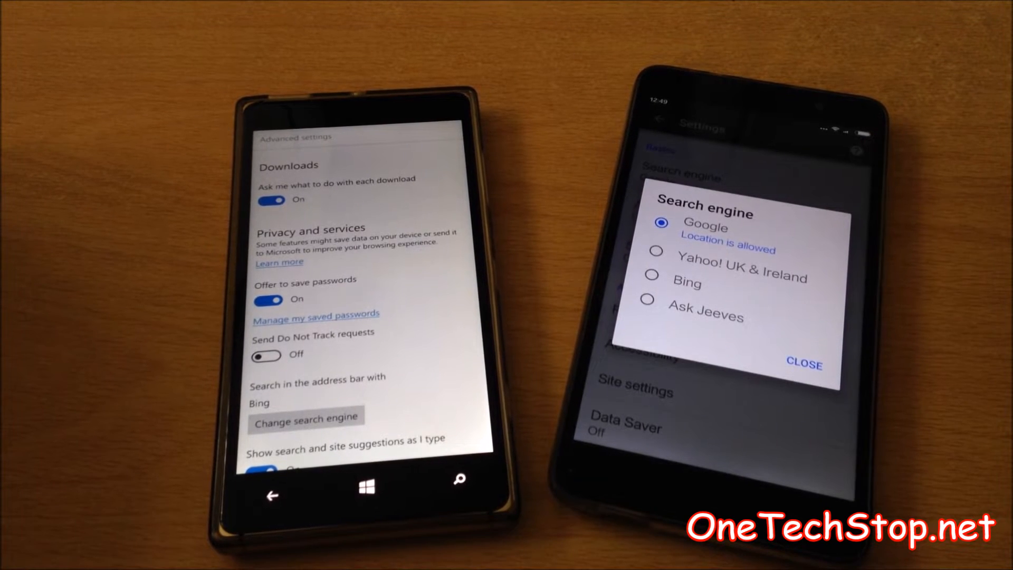
{"action": "left_click", "coordinate": [651, 269]}
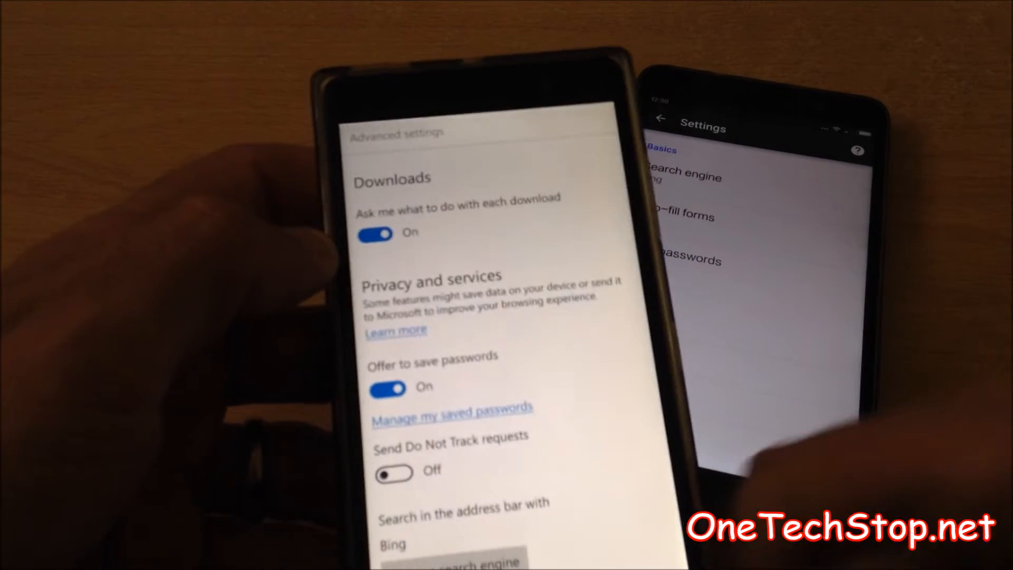
{"action": "scroll", "scroll_direction": "down", "scroll_amount": 3}
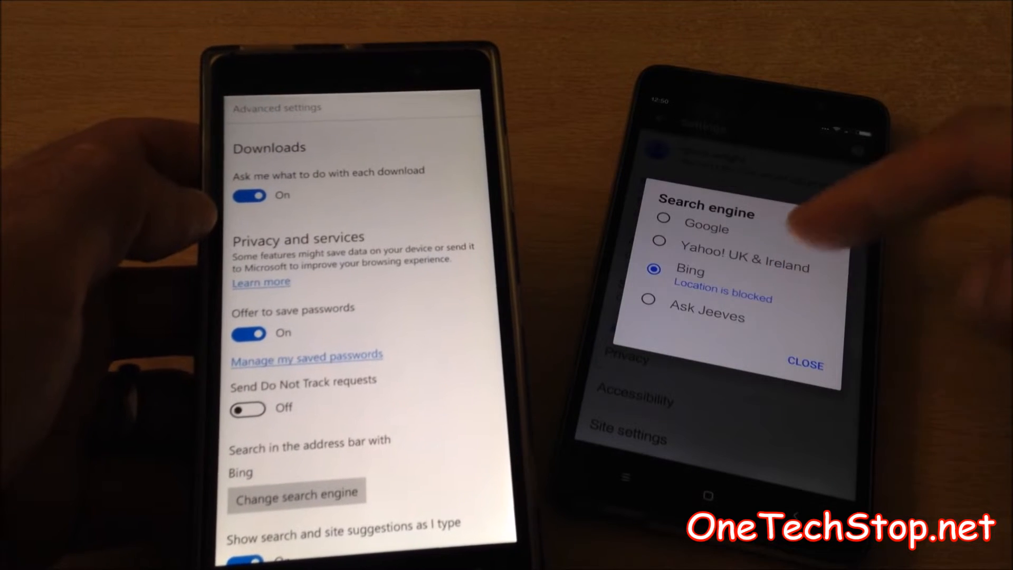
{"action": "left_click", "coordinate": [804, 363]}
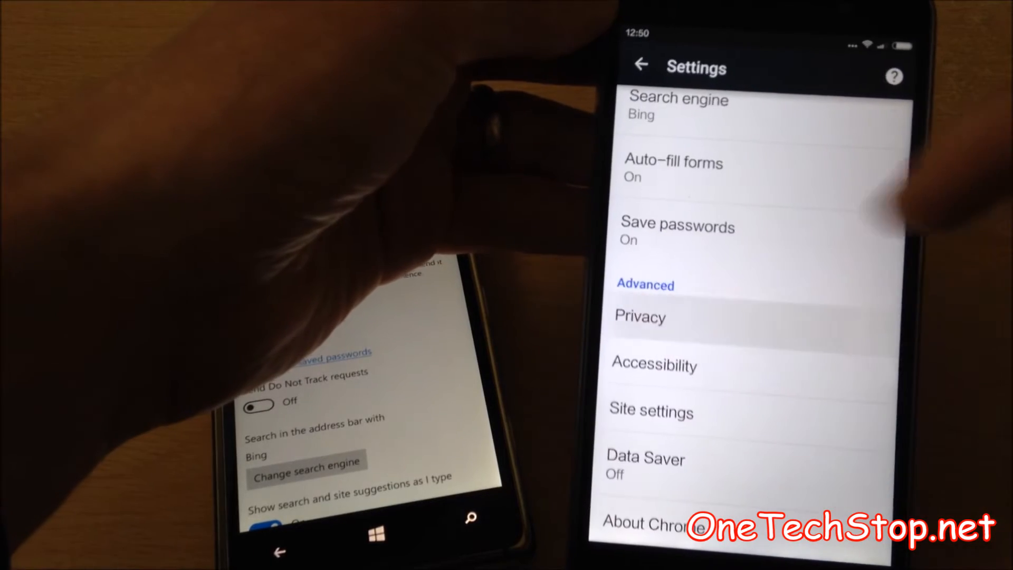
Switch Chrome's Privacy > Do Not Track toggle to On
{"action": "left_click", "coordinate": [639, 316]}
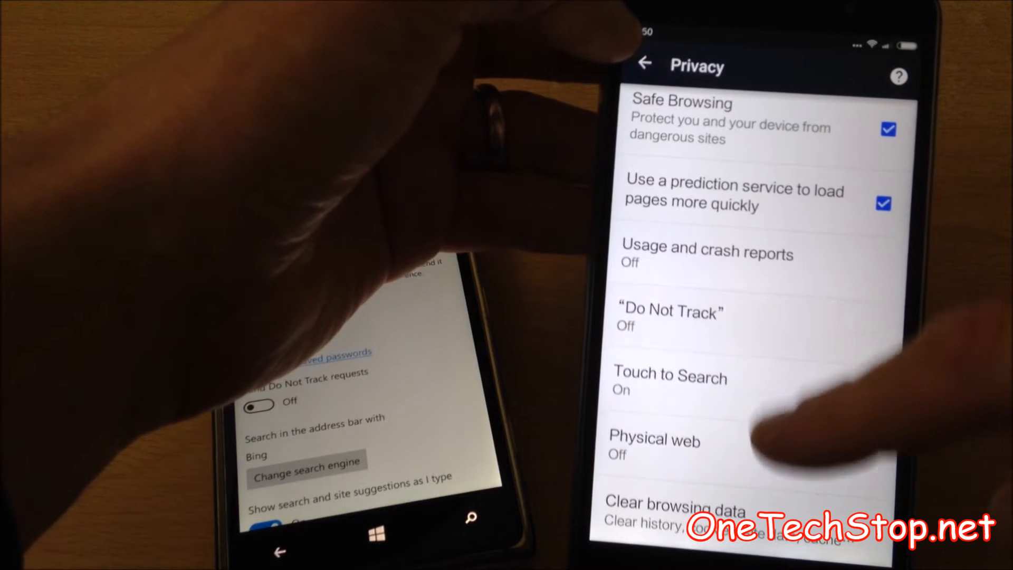
{"action": "left_click", "coordinate": [670, 317]}
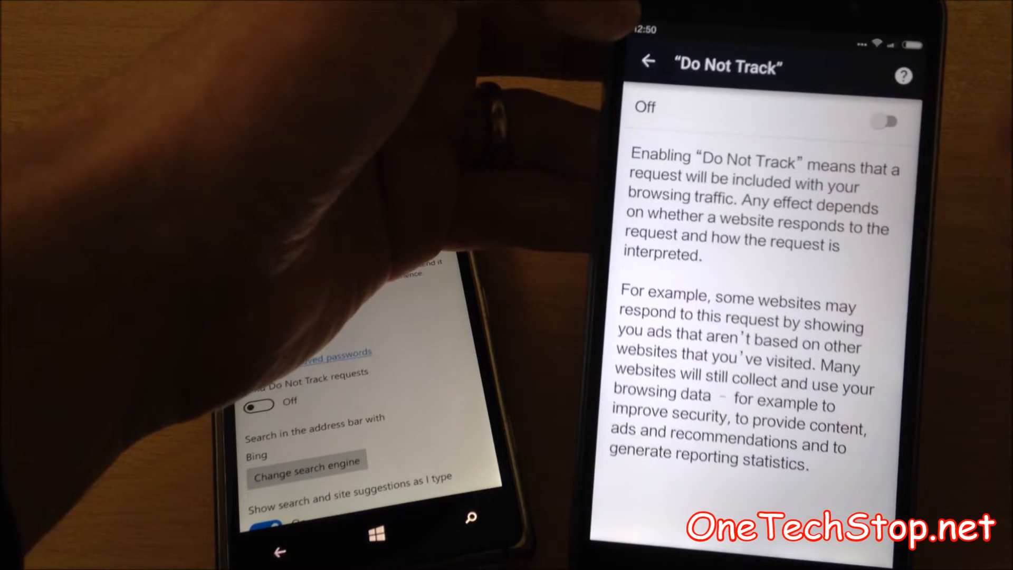
{"action": "left_click", "coordinate": [885, 121]}
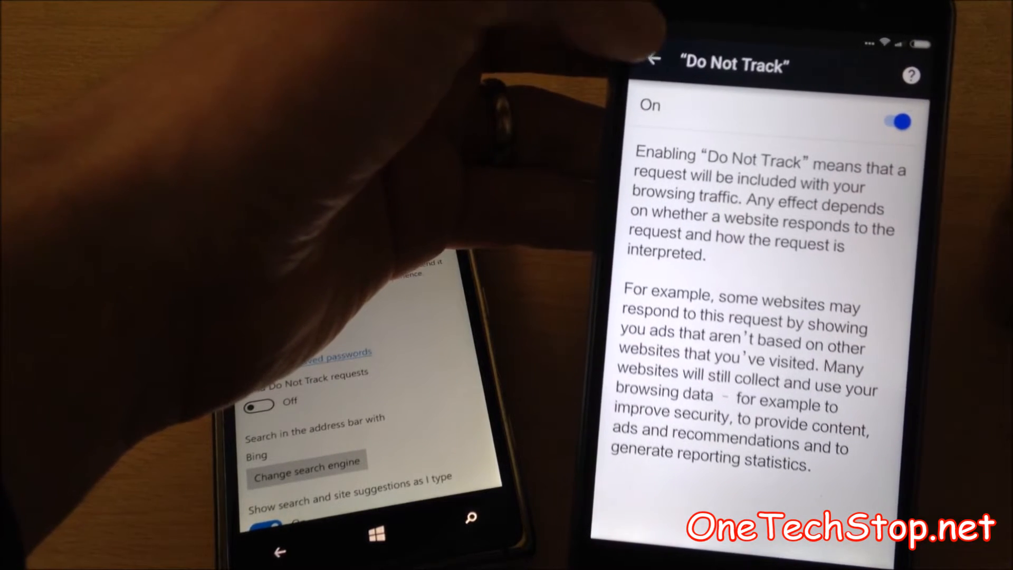
{"action": "left_click", "coordinate": [649, 63]}
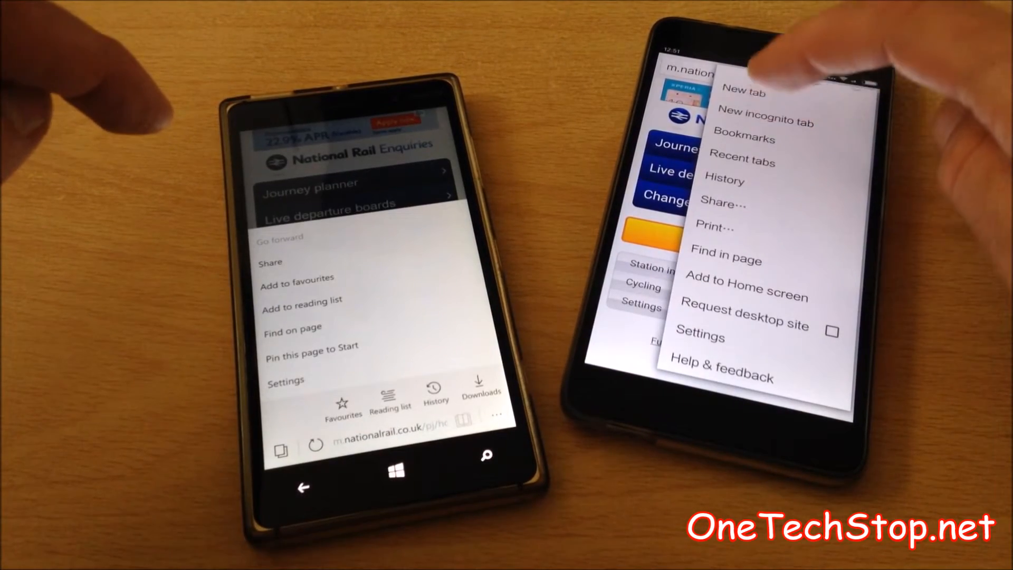
Cycle Edge's hub through favourites and reading list to History, reopening the Photoroom article
{"action": "left_click", "coordinate": [743, 138]}
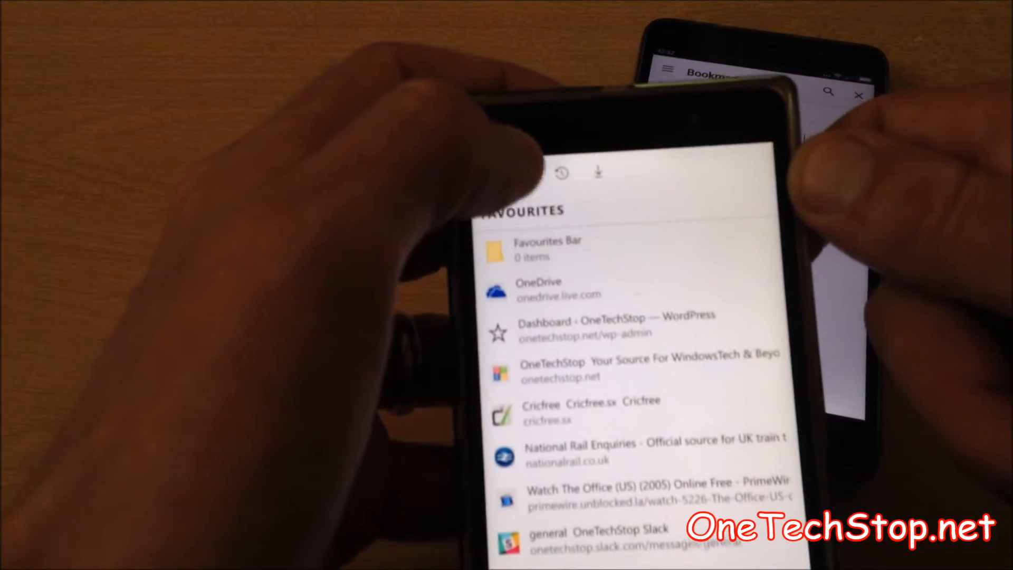
{"action": "left_click", "coordinate": [531, 183]}
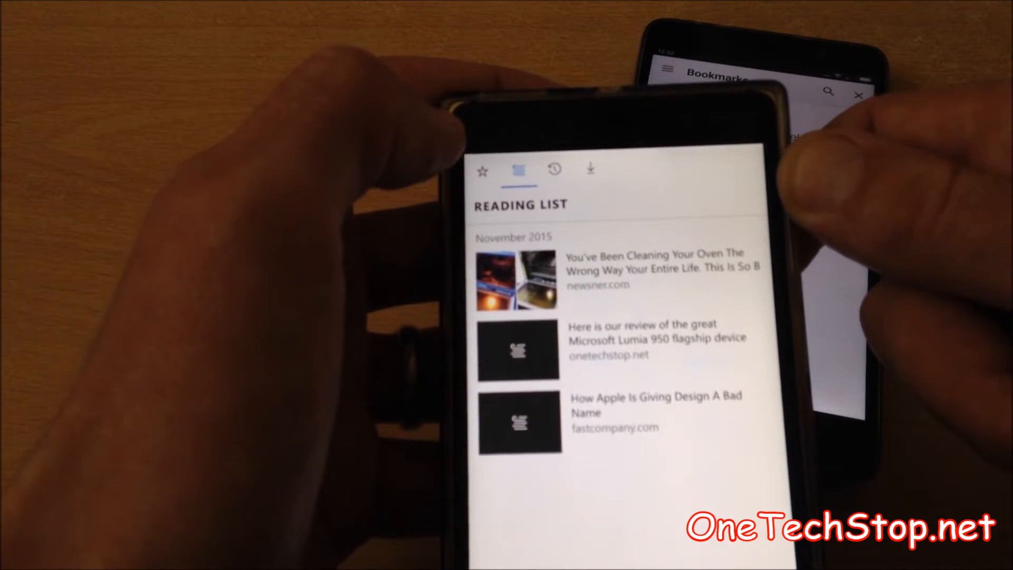
{"action": "left_click", "coordinate": [553, 168]}
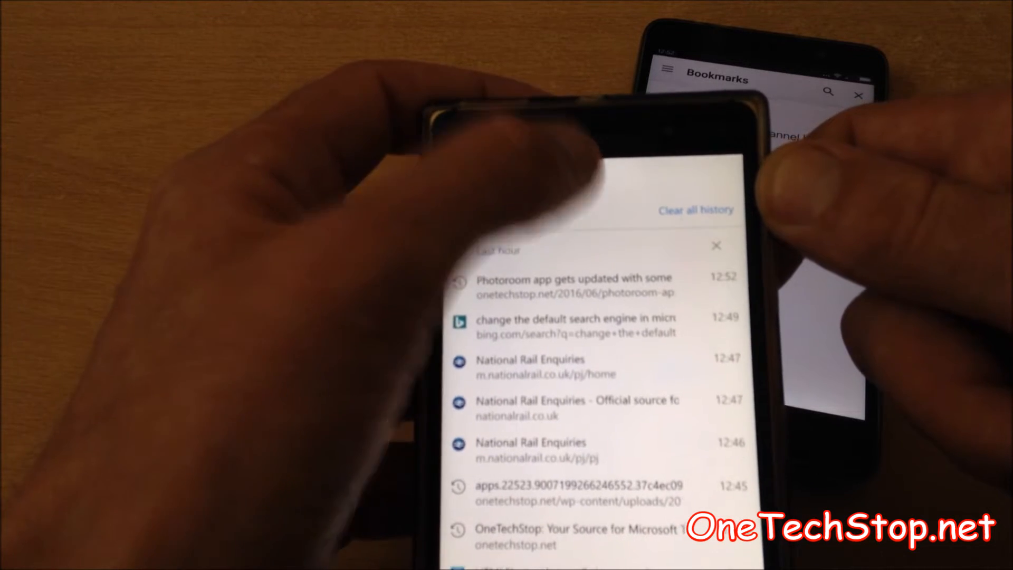
{"action": "left_click", "coordinate": [578, 171]}
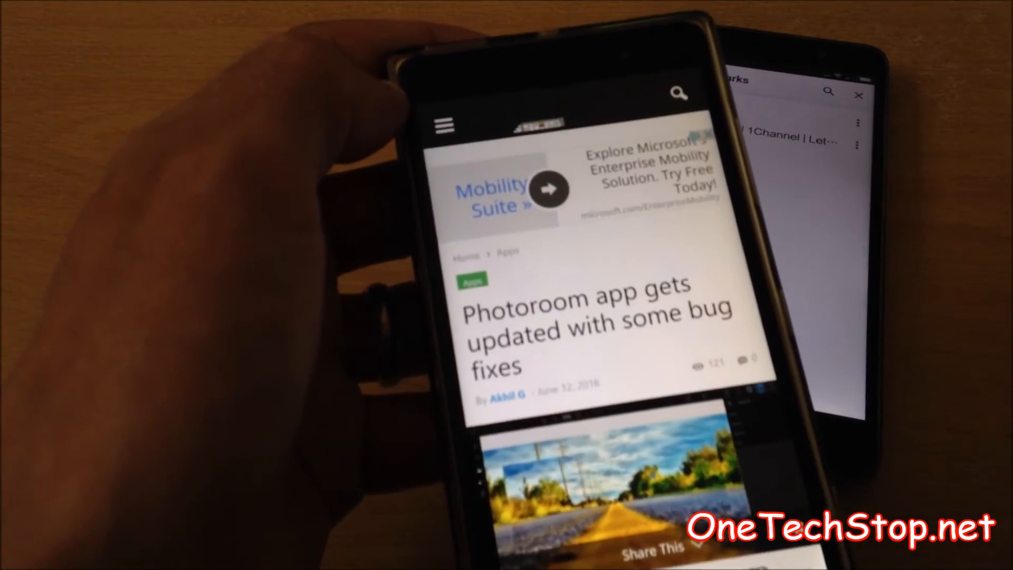
Add the Photoroom app article to Edge's reading list
{"action": "scroll", "scroll_direction": "down", "scroll_amount": 3}
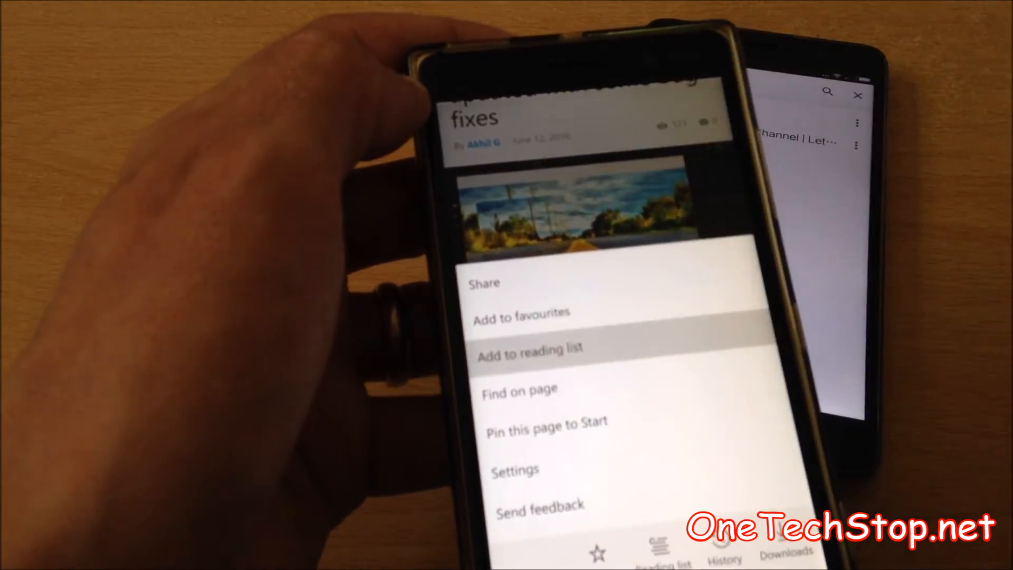
{"action": "left_click", "coordinate": [528, 347]}
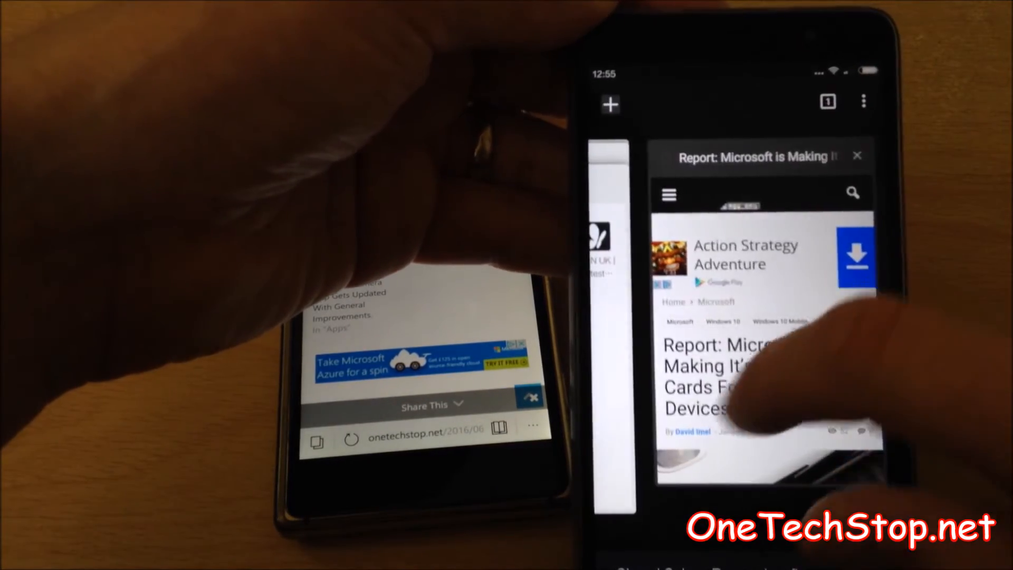
Open the Microsoft report article tab from Chrome's tab overview
{"action": "left_click", "coordinate": [609, 104]}
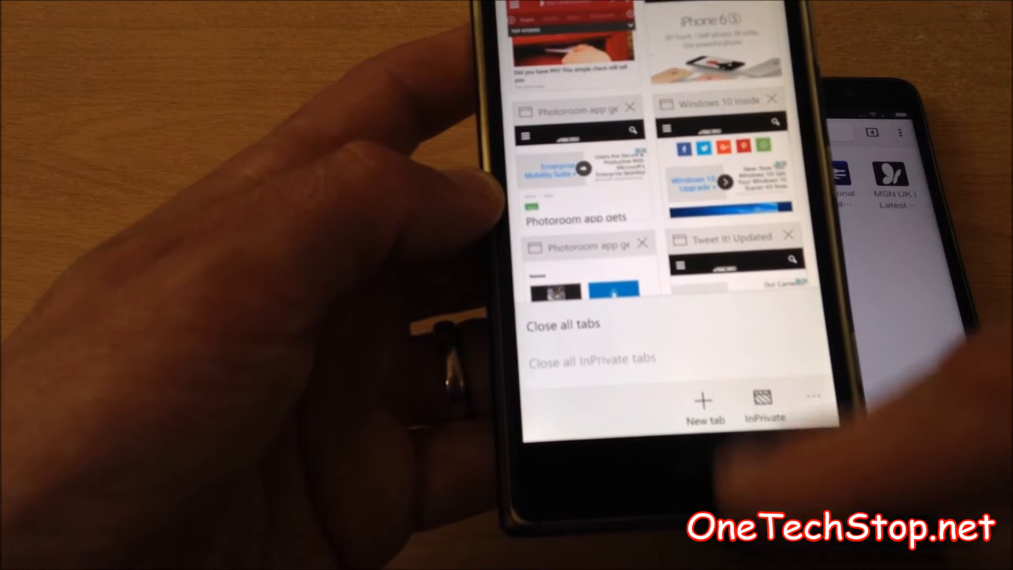
Open an InPrivate tab in Edge and start a search from it
{"action": "left_click", "coordinate": [765, 401]}
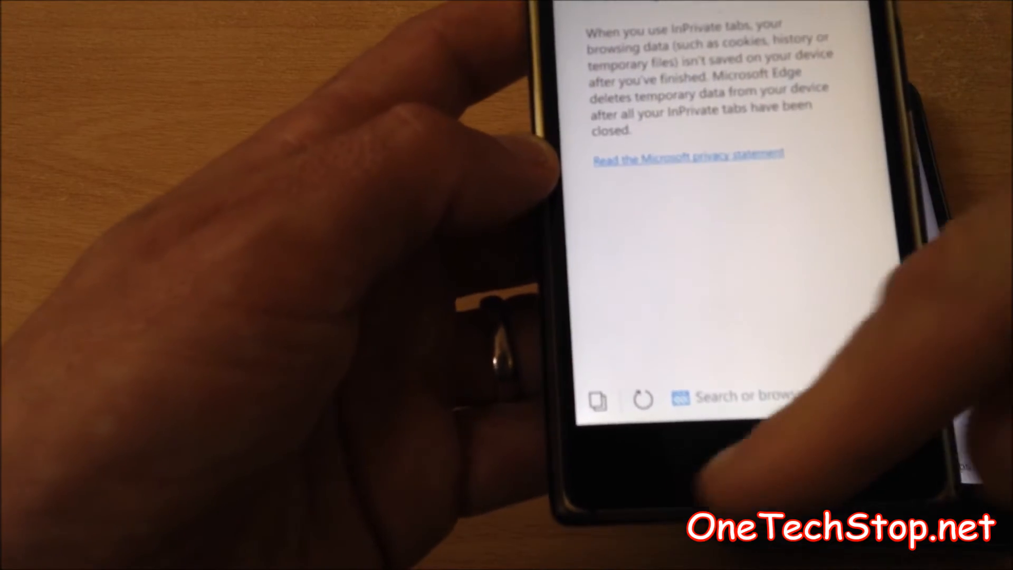
{"action": "left_click", "coordinate": [743, 396]}
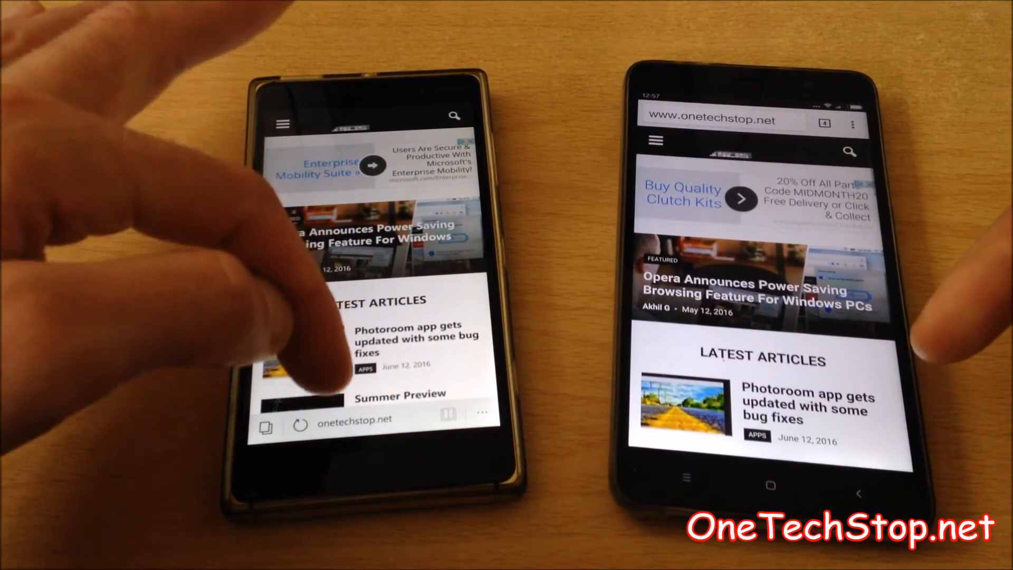
{"action": "scroll", "scroll_direction": "down", "scroll_amount": 3}
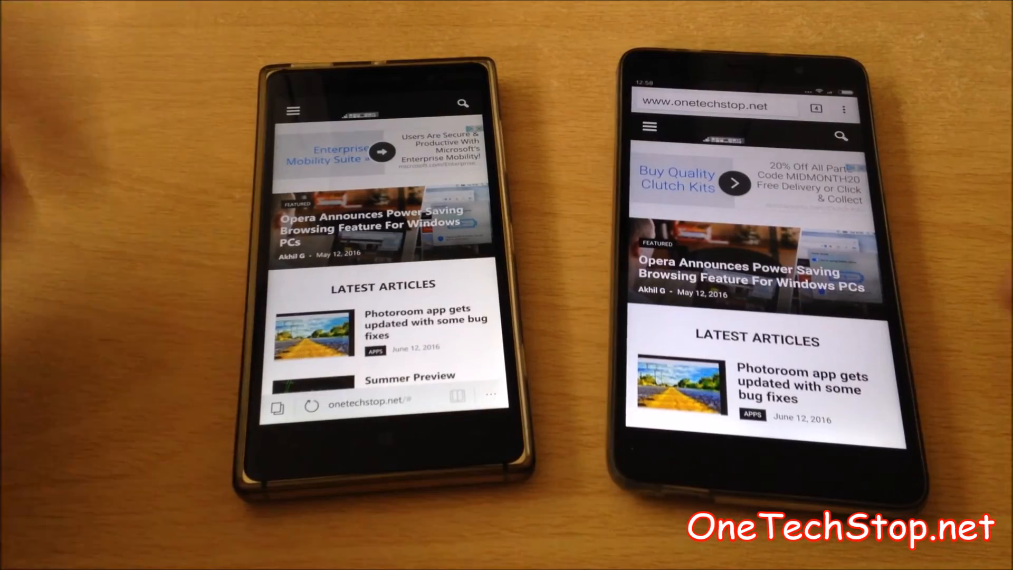
{"action": "scroll", "scroll_direction": "down", "scroll_amount": 3}
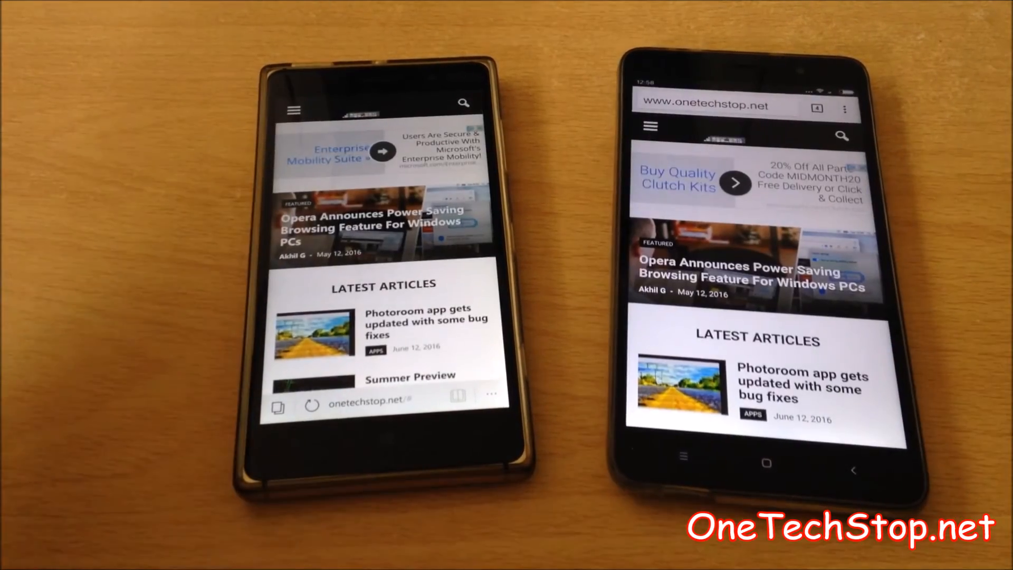
{"action": "scroll", "scroll_direction": "down", "scroll_amount": 3}
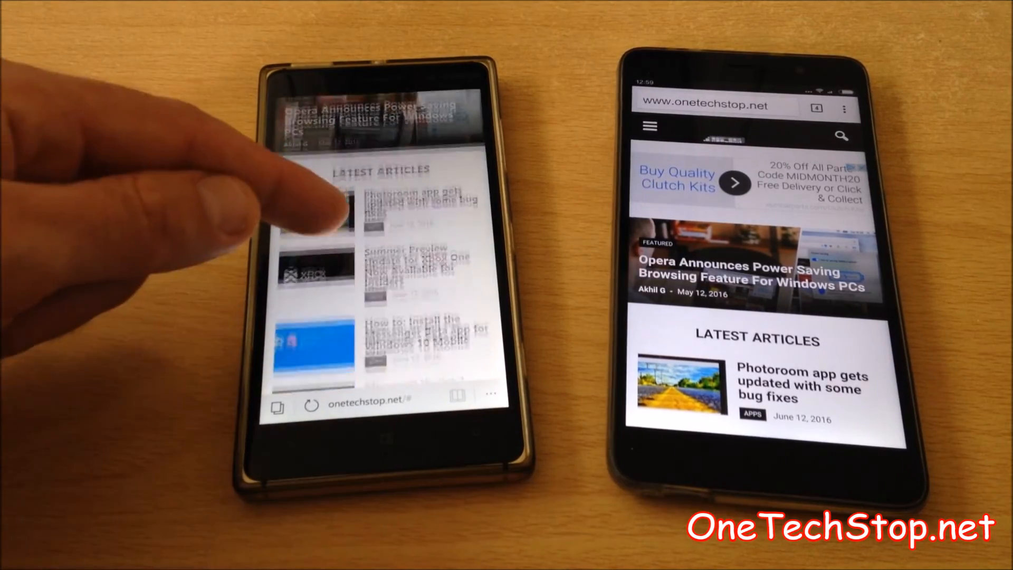
{"action": "scroll", "scroll_direction": "down", "scroll_amount": 3}
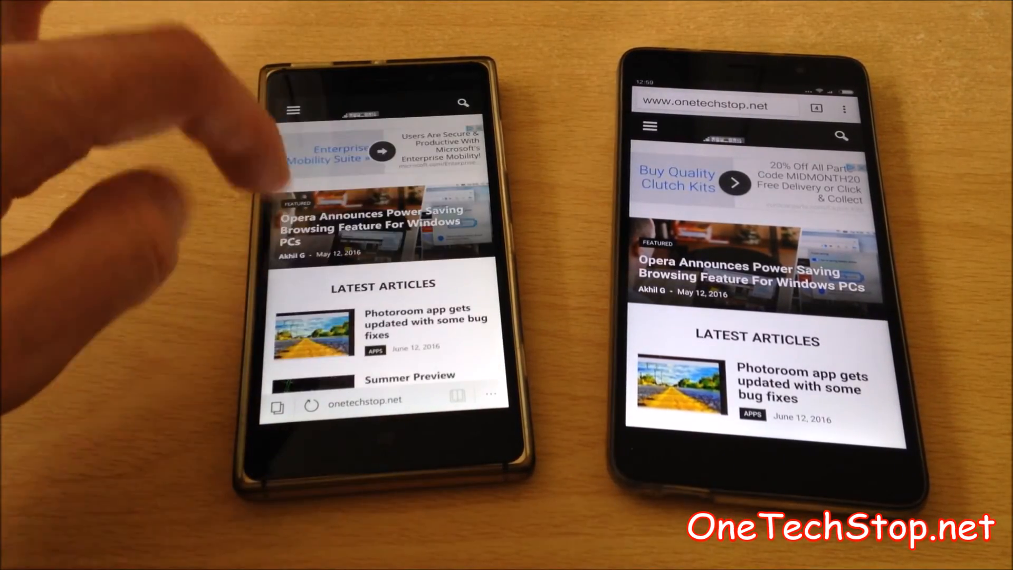
{"action": "left_click", "coordinate": [312, 400]}
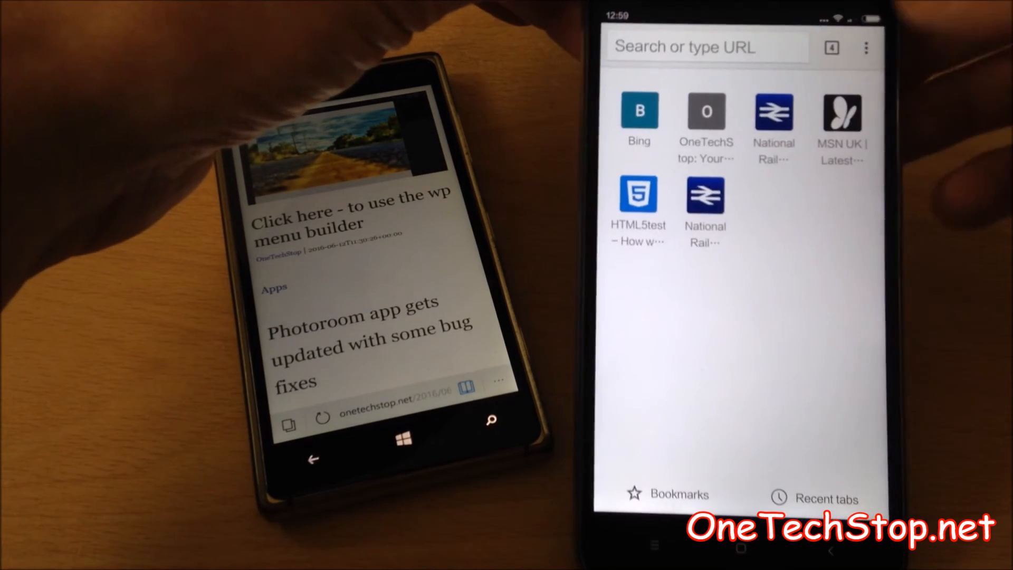
Open the National Rail journey planner shortcut in Chrome and view its site settings
{"action": "left_click", "coordinate": [866, 46]}
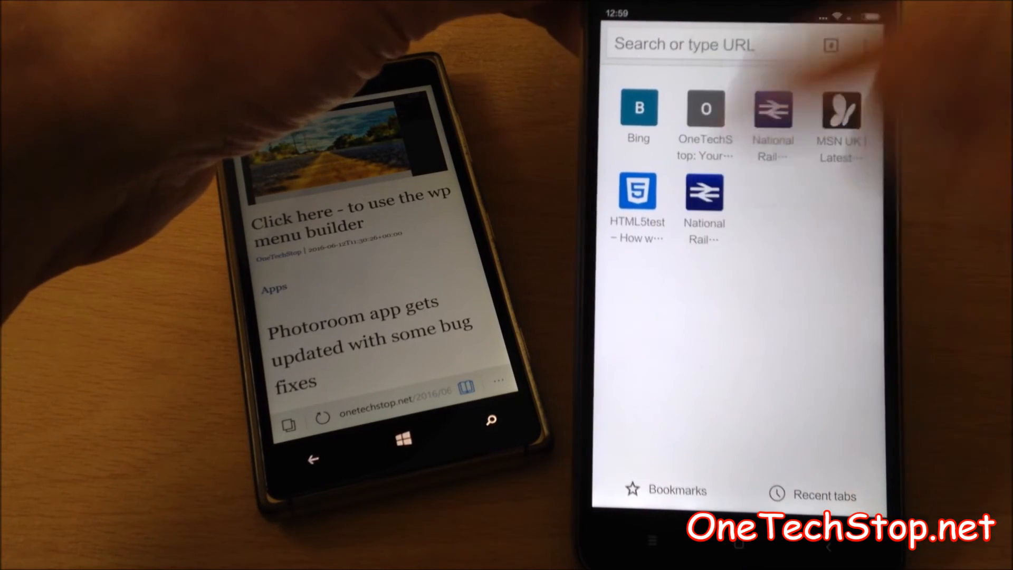
{"action": "left_click", "coordinate": [773, 110]}
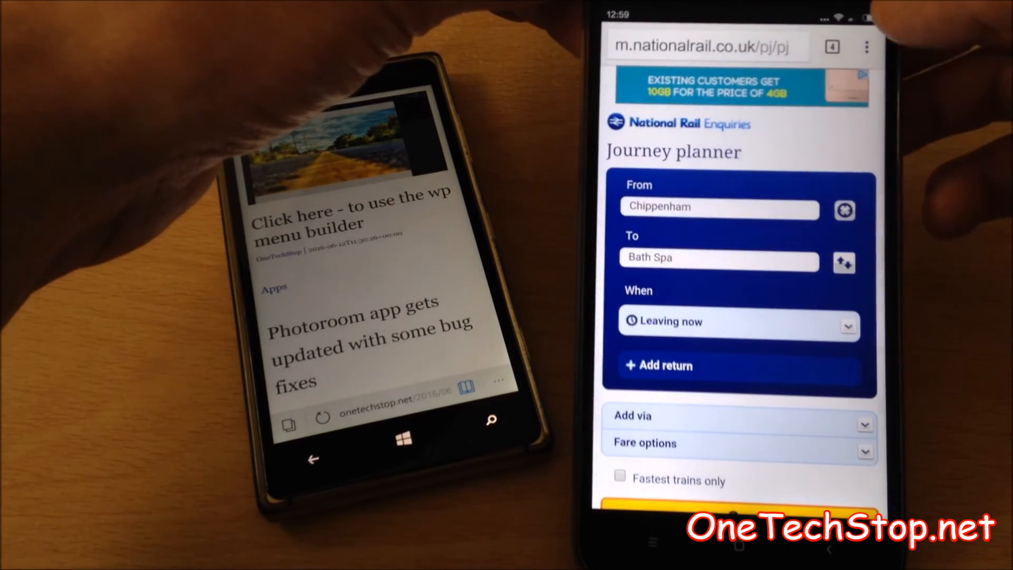
{"action": "left_click", "coordinate": [867, 47]}
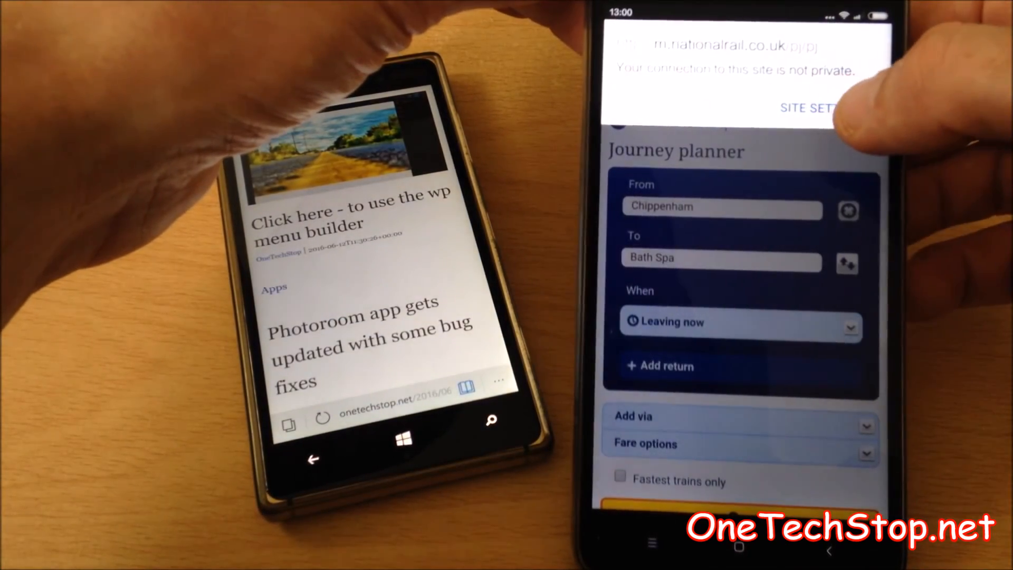
{"action": "left_click", "coordinate": [807, 108]}
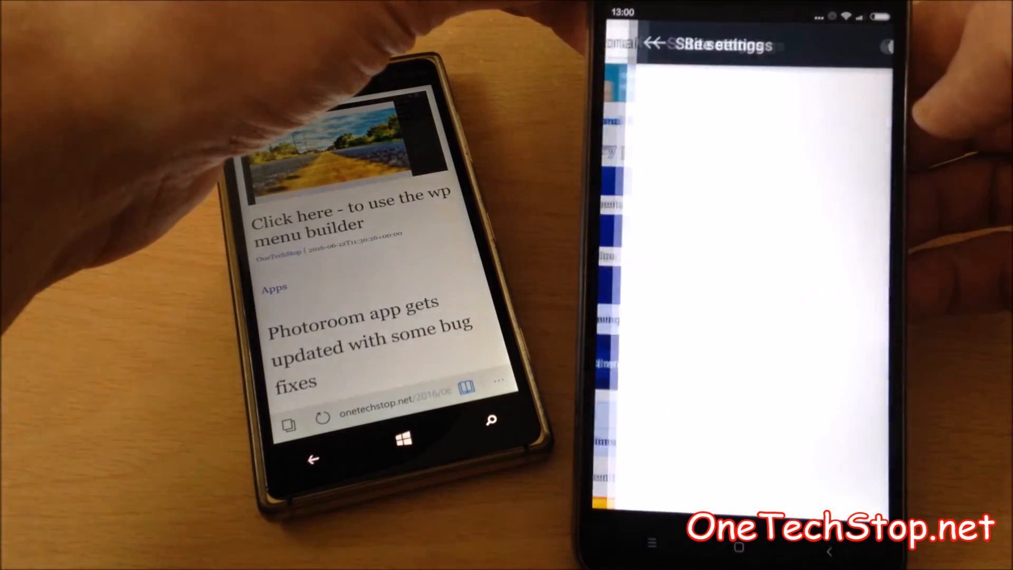